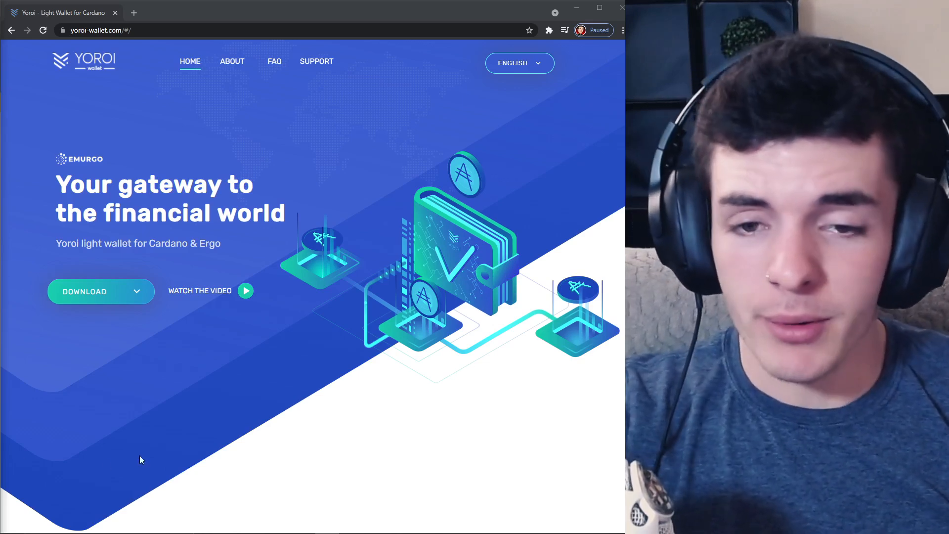
{"action": "mouse_move", "coordinate": [163, 448]}
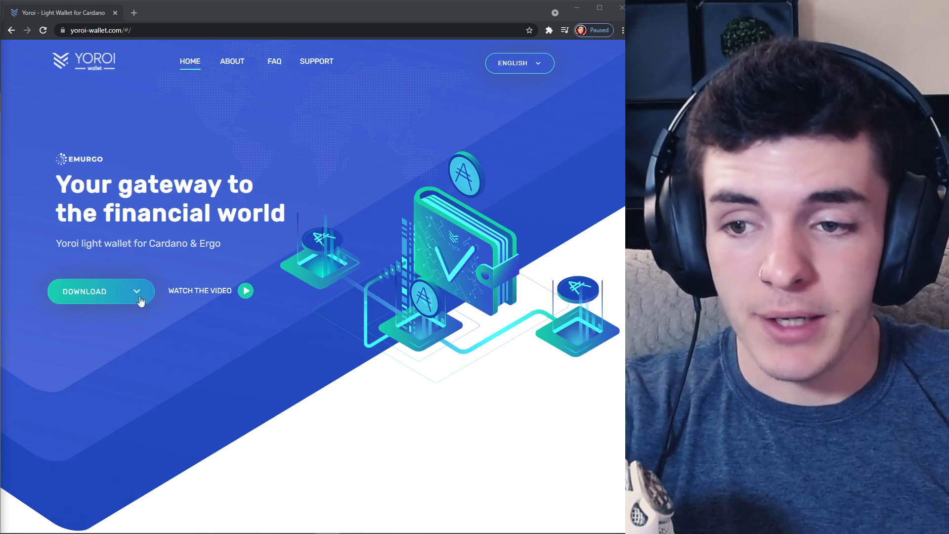
{"action": "mouse_move", "coordinate": [142, 344]}
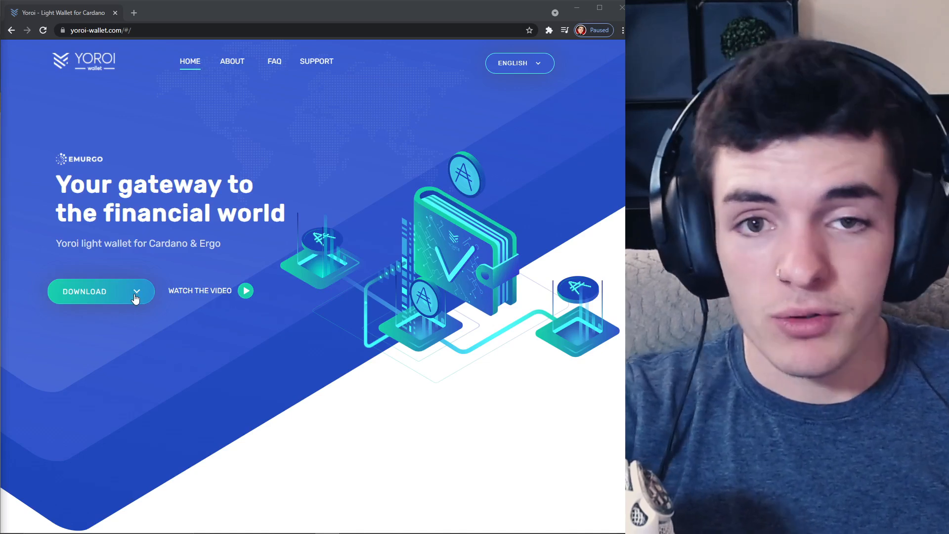
{"action": "mouse_move", "coordinate": [74, 283]}
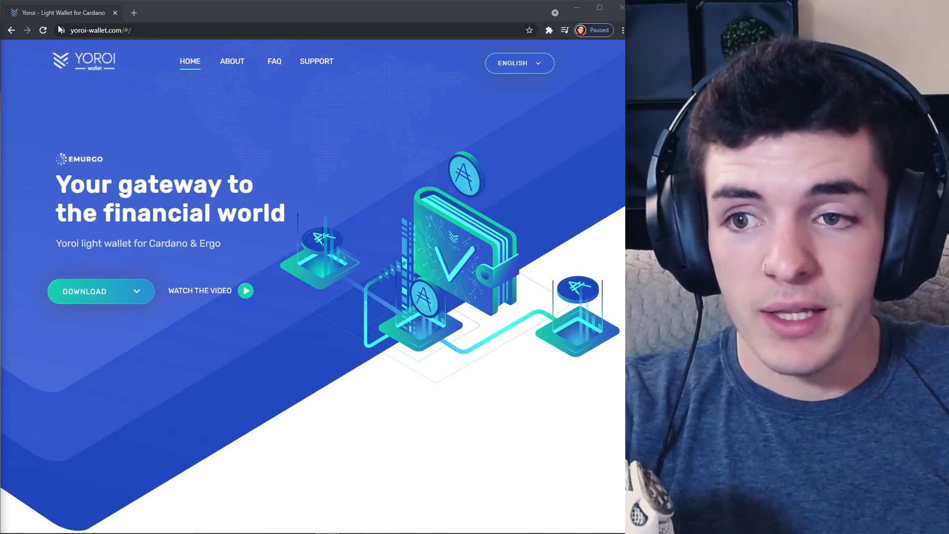
Expand the Download button on yoroi-wallet.com to list the supported platforms.
{"action": "left_click", "coordinate": [100, 290]}
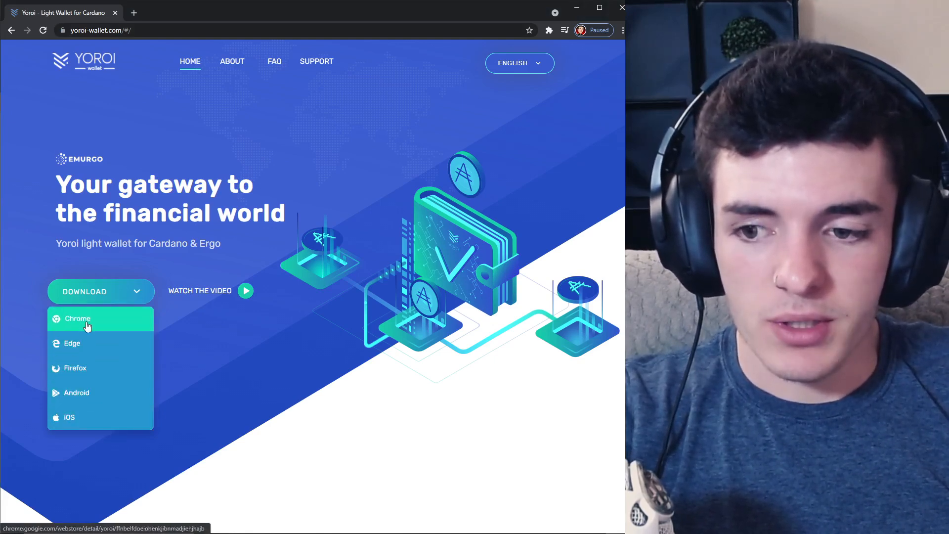
Choose the Chrome version and launch the installed Yoroi extension from the Extensions menu.
{"action": "left_click", "coordinate": [77, 318]}
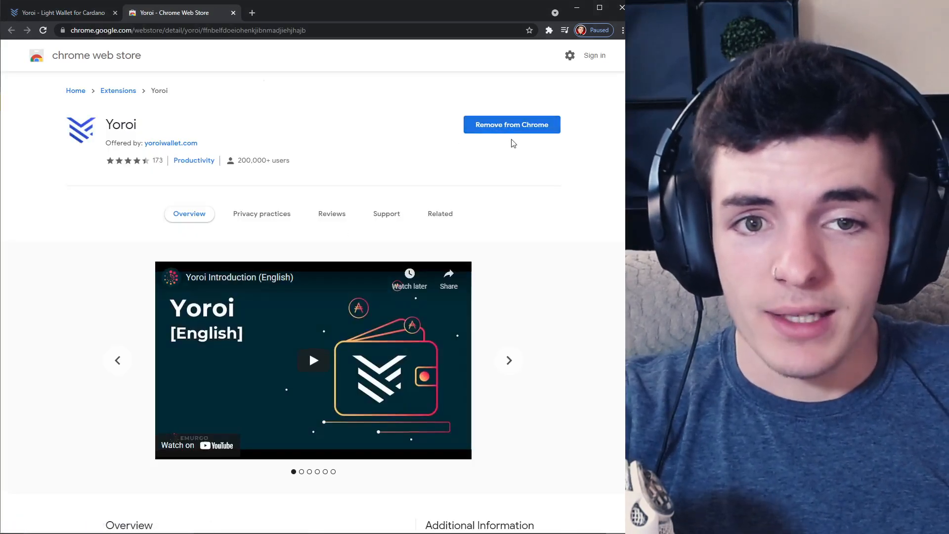
{"action": "left_click", "coordinate": [548, 31]}
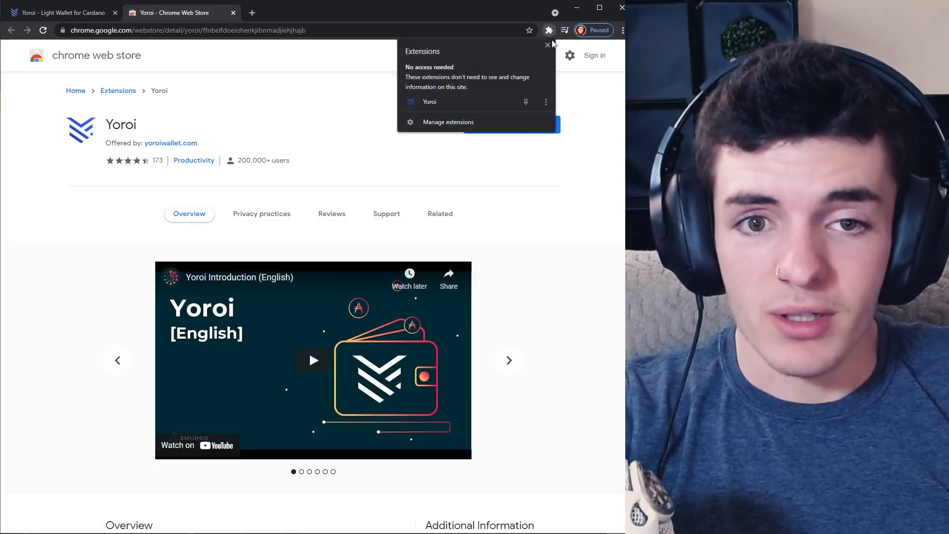
{"action": "mouse_move", "coordinate": [439, 102]}
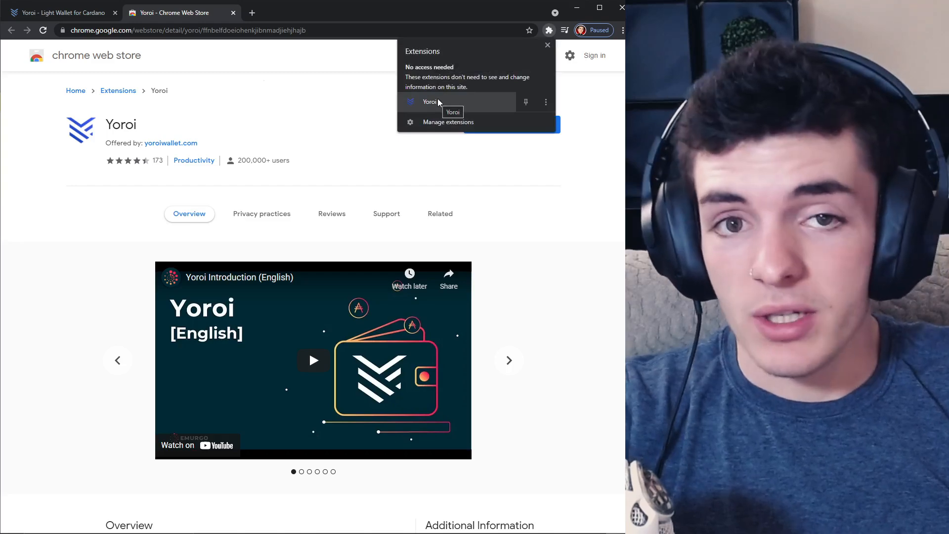
{"action": "left_click", "coordinate": [430, 102]}
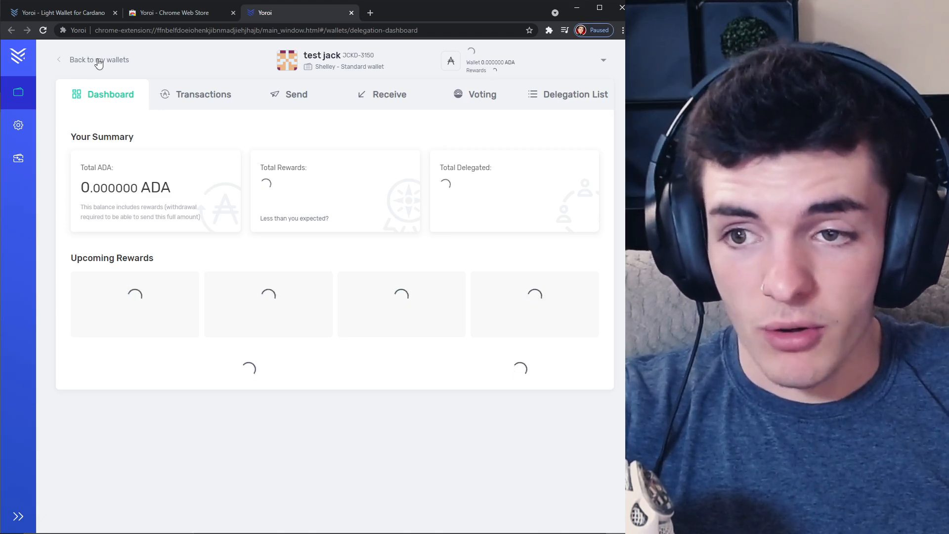
Go back to My wallets, add a new wallet and choose Create wallet.
{"action": "left_click", "coordinate": [99, 60]}
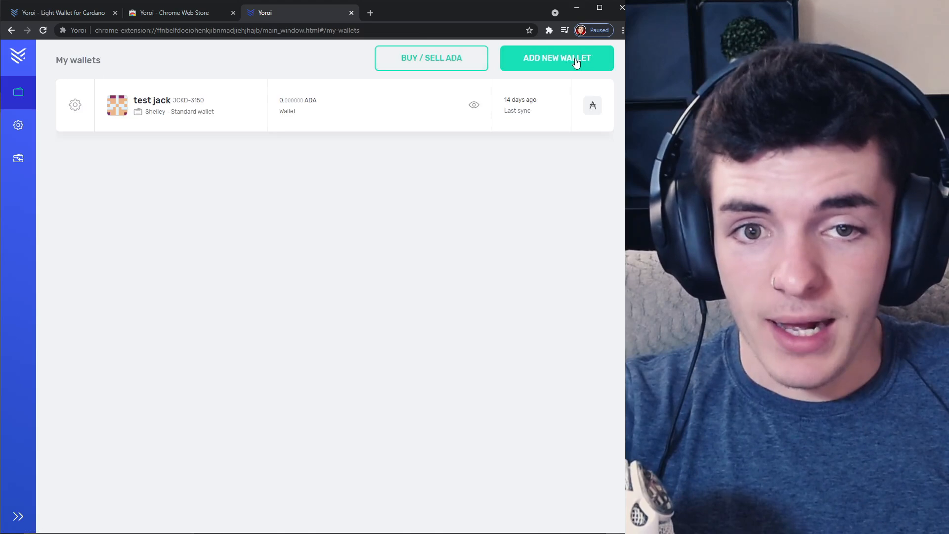
{"action": "left_click", "coordinate": [555, 57]}
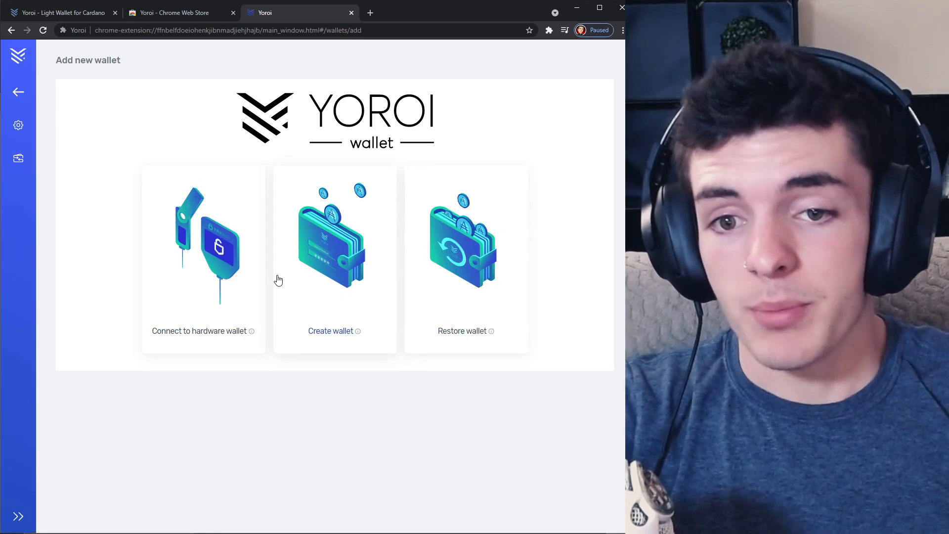
{"action": "mouse_move", "coordinate": [213, 248]}
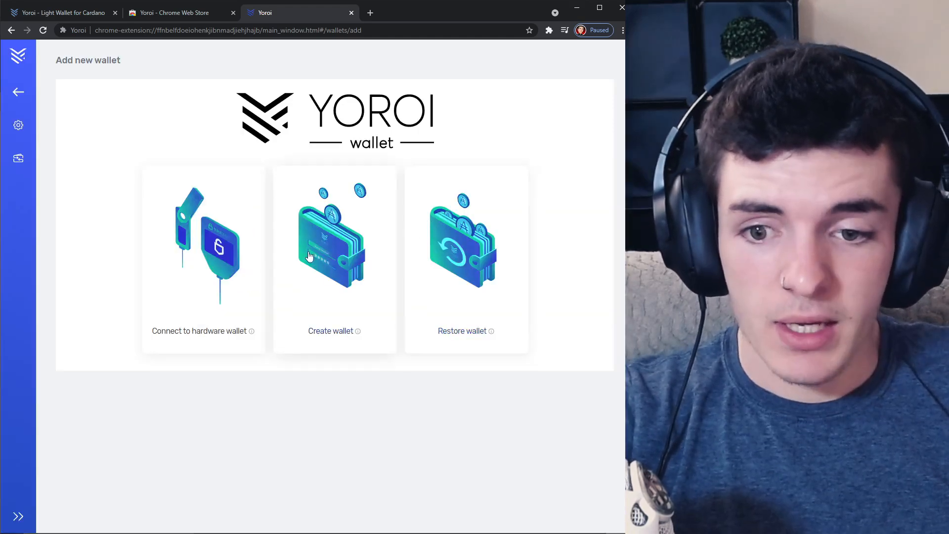
{"action": "left_click", "coordinate": [334, 254]}
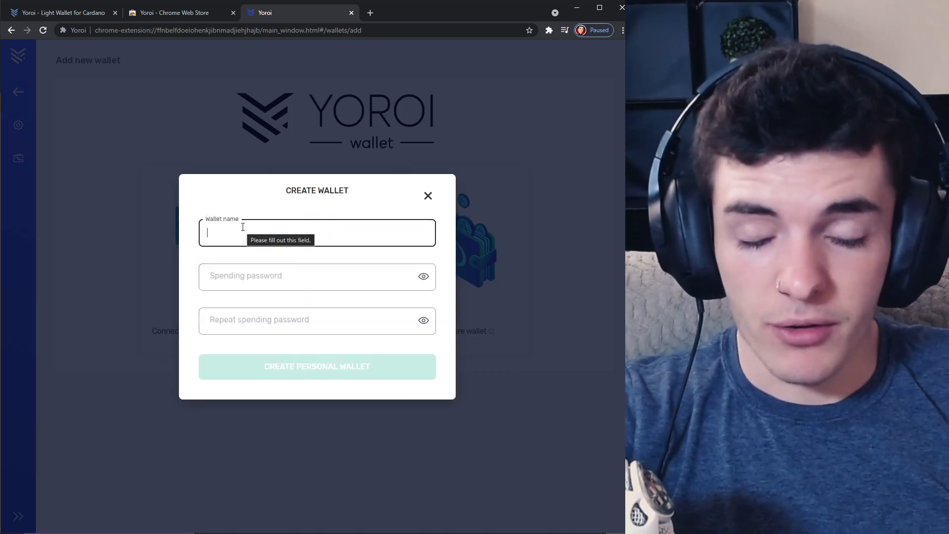
Name the wallet 'test erg', enter and confirm the spending password, and create the personal wallet.
{"action": "type", "text": "test erg"}
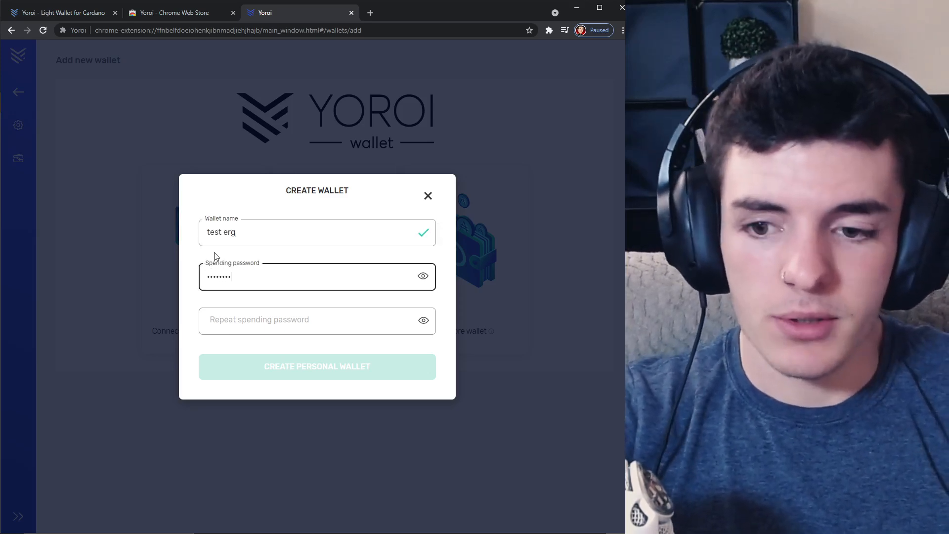
{"action": "left_click", "coordinate": [310, 319]}
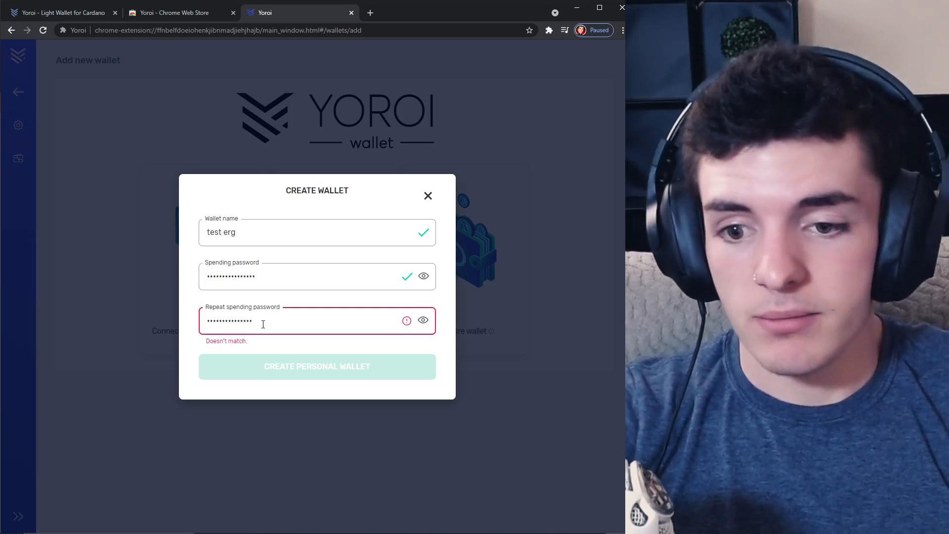
{"action": "key", "text": "Backspace"}
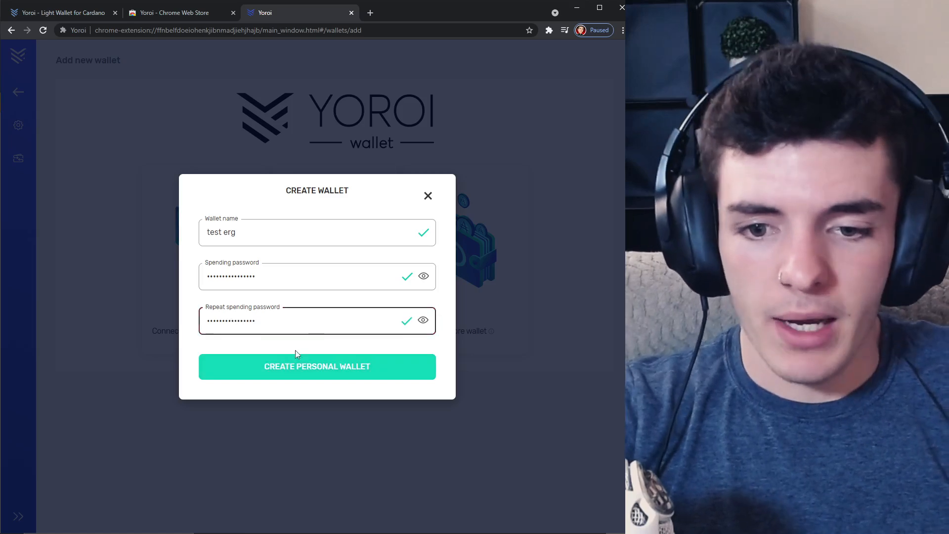
{"action": "left_click", "coordinate": [317, 365]}
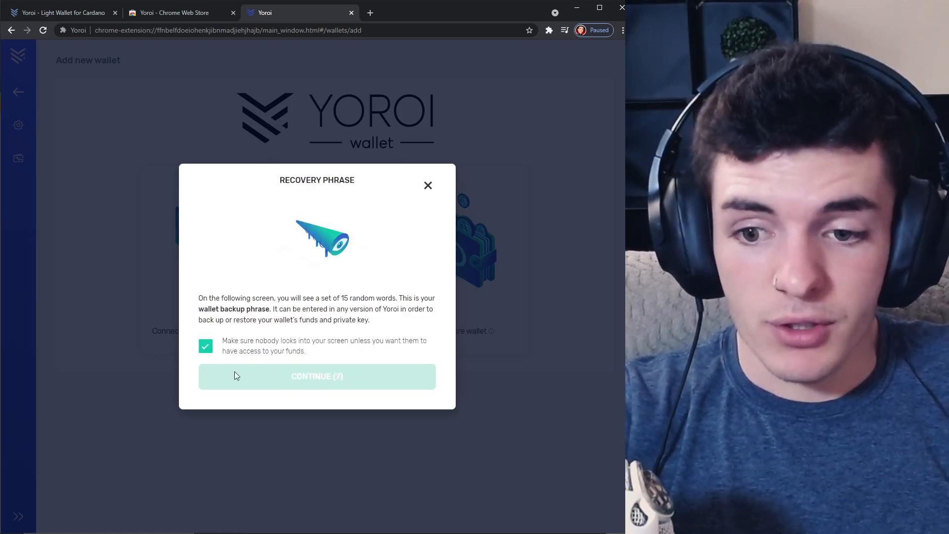
{"action": "mouse_move", "coordinate": [277, 374]}
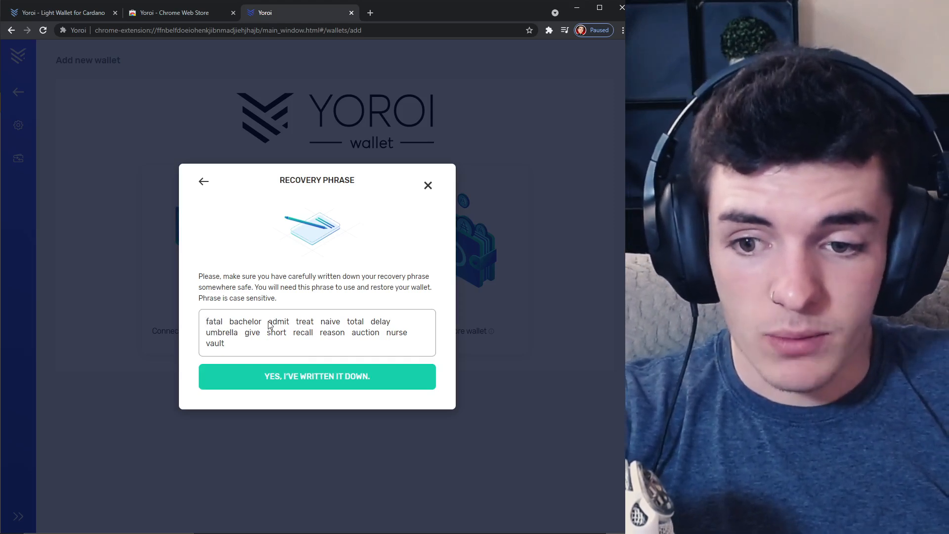
{"action": "mouse_move", "coordinate": [238, 350]}
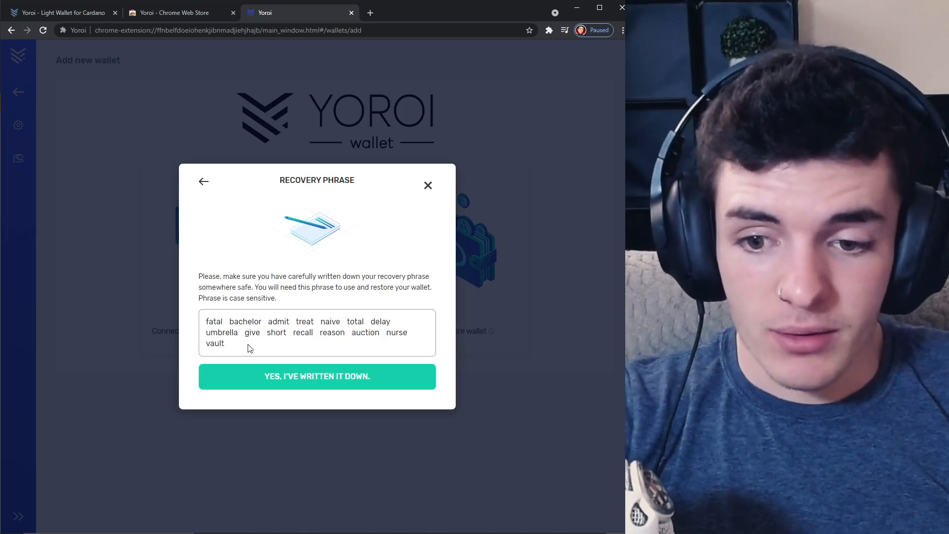
Confirm the 15-word recovery phrase is written down and re-enter its words in order.
{"action": "left_click", "coordinate": [316, 376]}
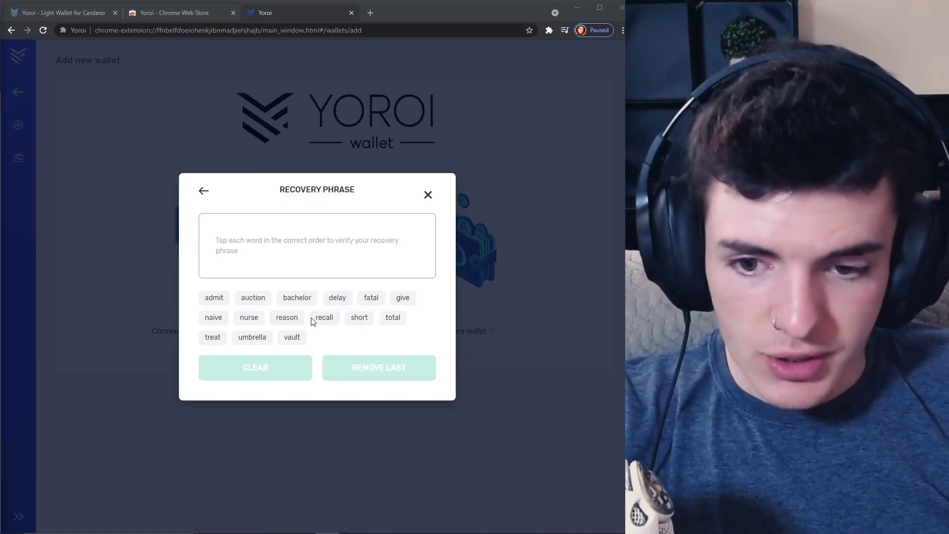
{"action": "left_click", "coordinate": [371, 297]}
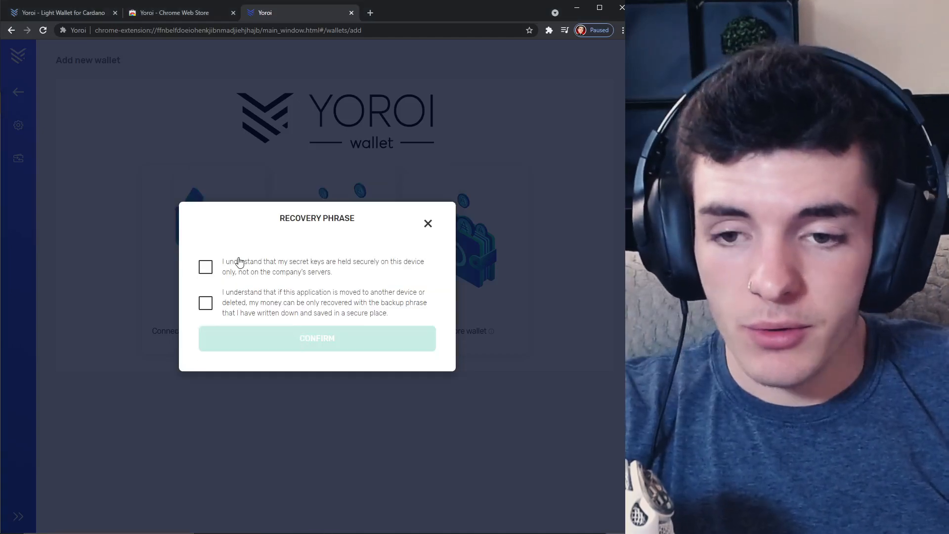
Tick both 'I understand' acknowledgements and confirm to finish creating test erg.
{"action": "left_click", "coordinate": [205, 303]}
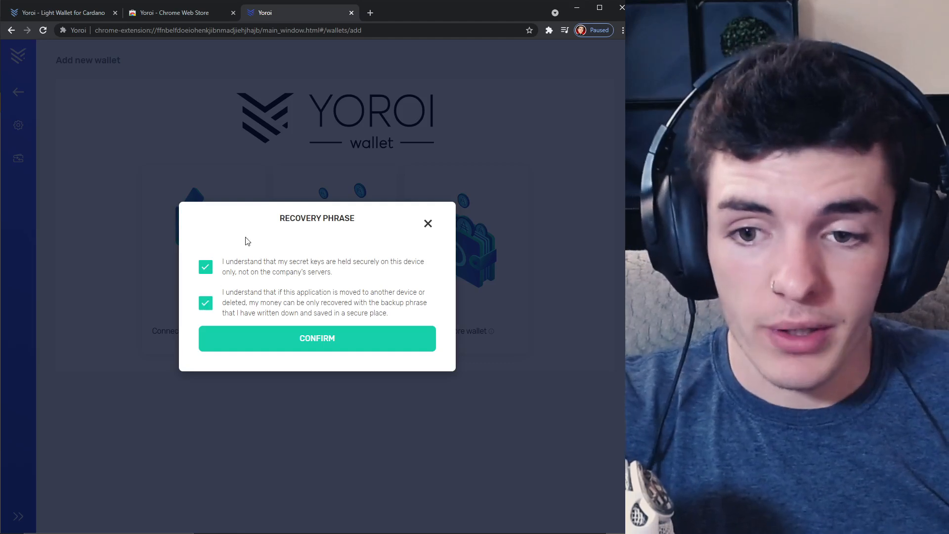
{"action": "mouse_move", "coordinate": [337, 234]}
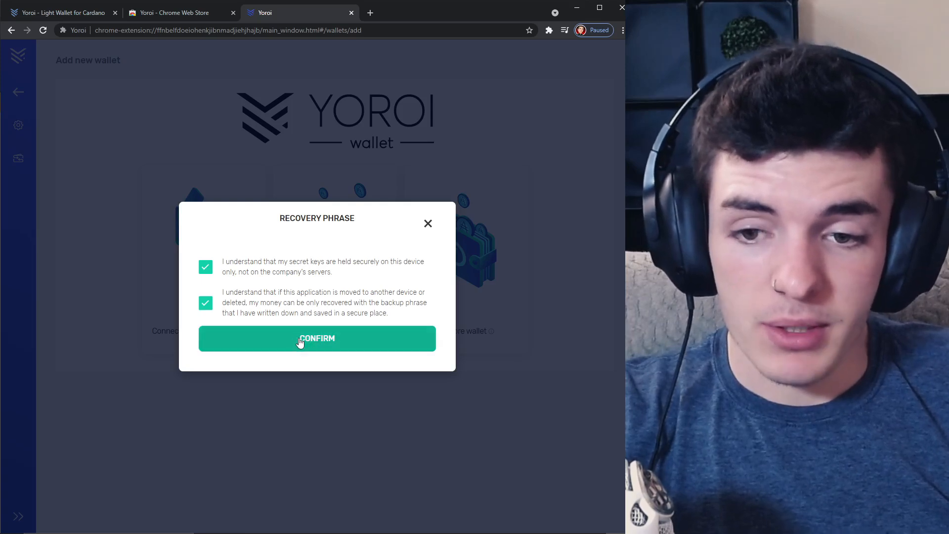
{"action": "left_click", "coordinate": [316, 338]}
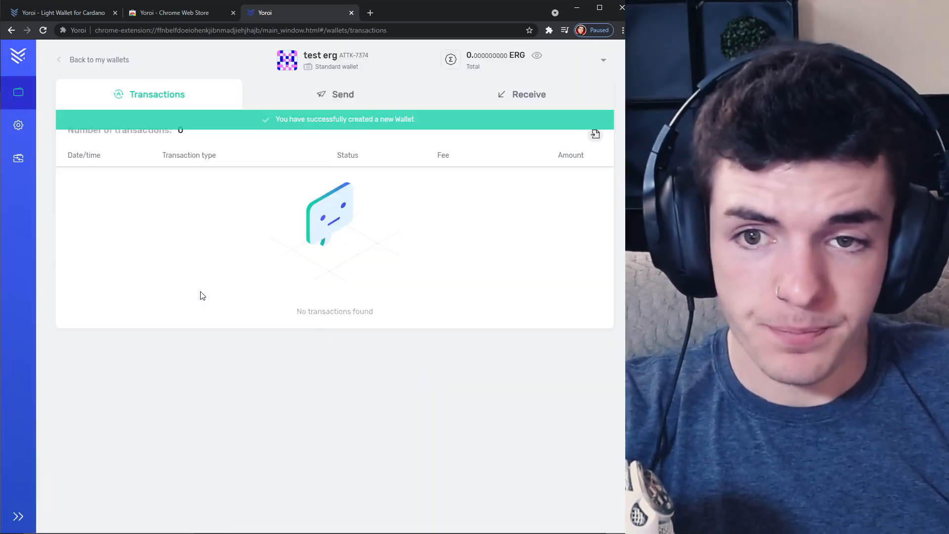
Generate a second receiving address on the Receive page, then return to the Transactions history.
{"action": "left_click", "coordinate": [343, 95]}
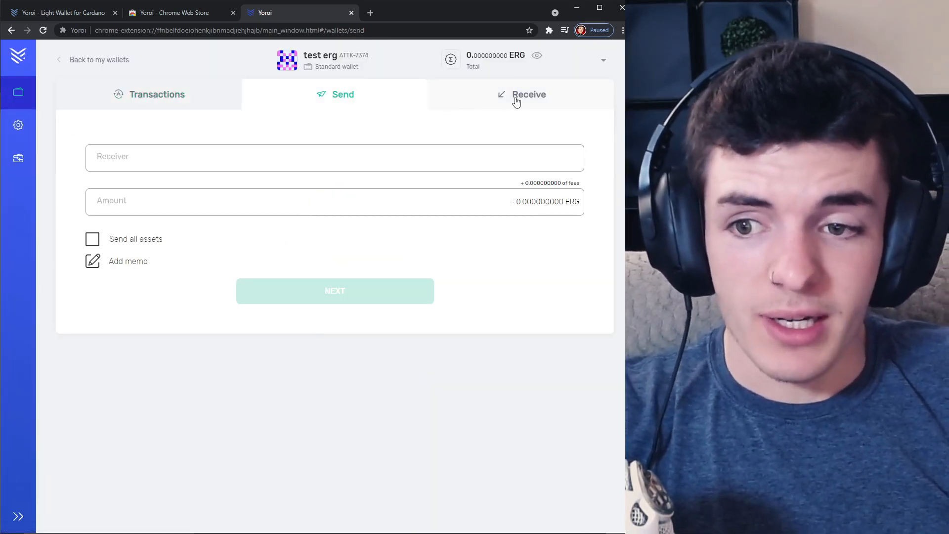
{"action": "left_click", "coordinate": [528, 94]}
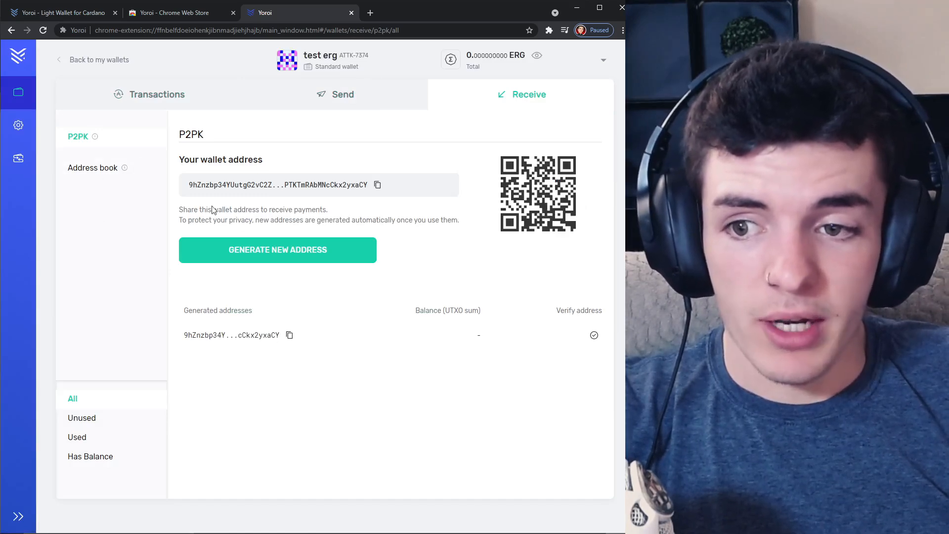
{"action": "left_click", "coordinate": [277, 249]}
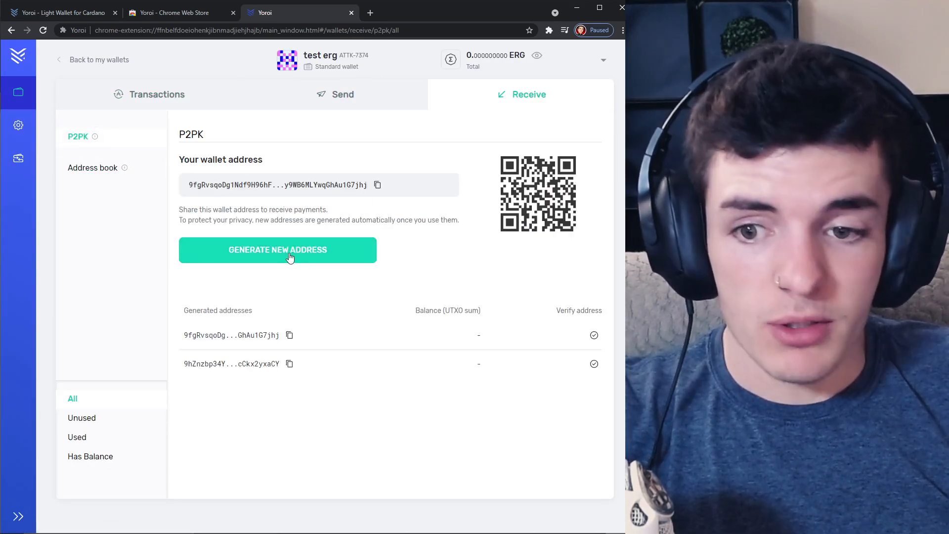
{"action": "mouse_move", "coordinate": [18, 92]}
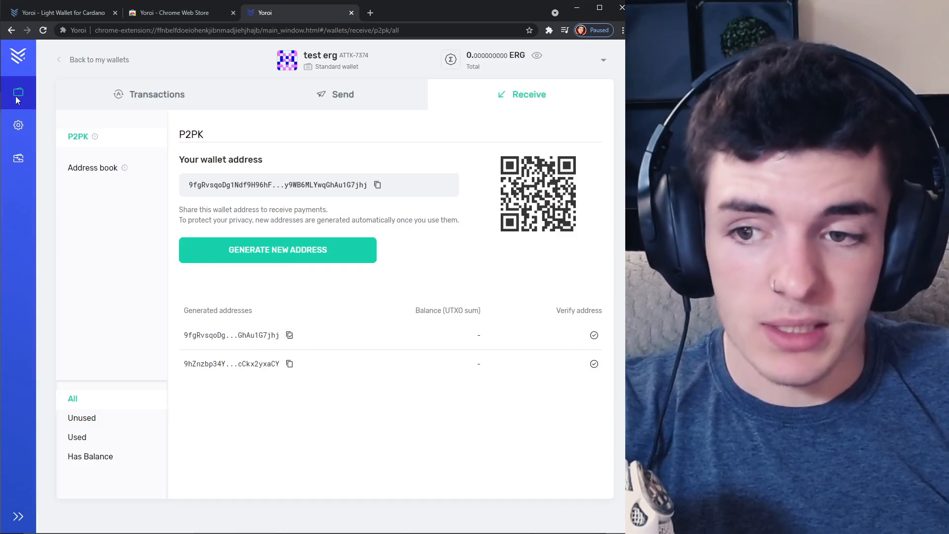
{"action": "left_click", "coordinate": [343, 94]}
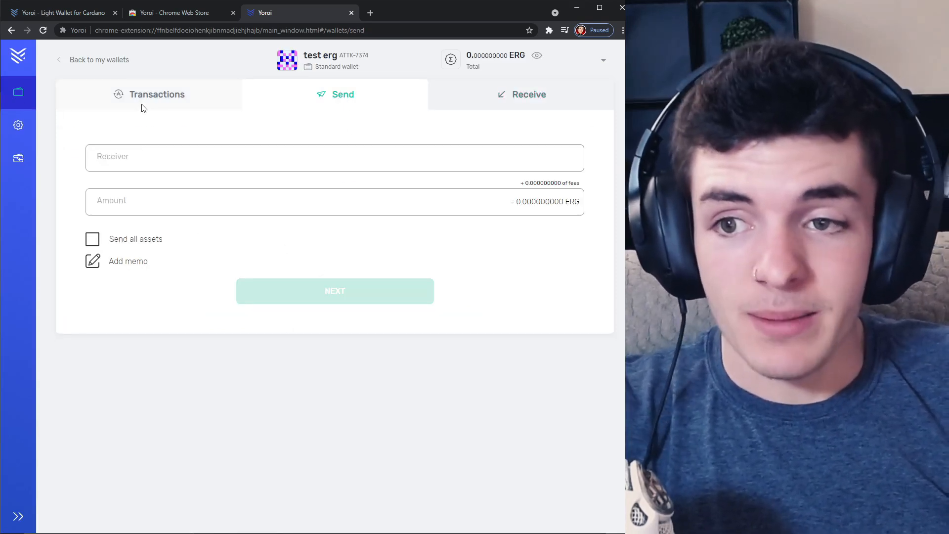
{"action": "left_click", "coordinate": [157, 94]}
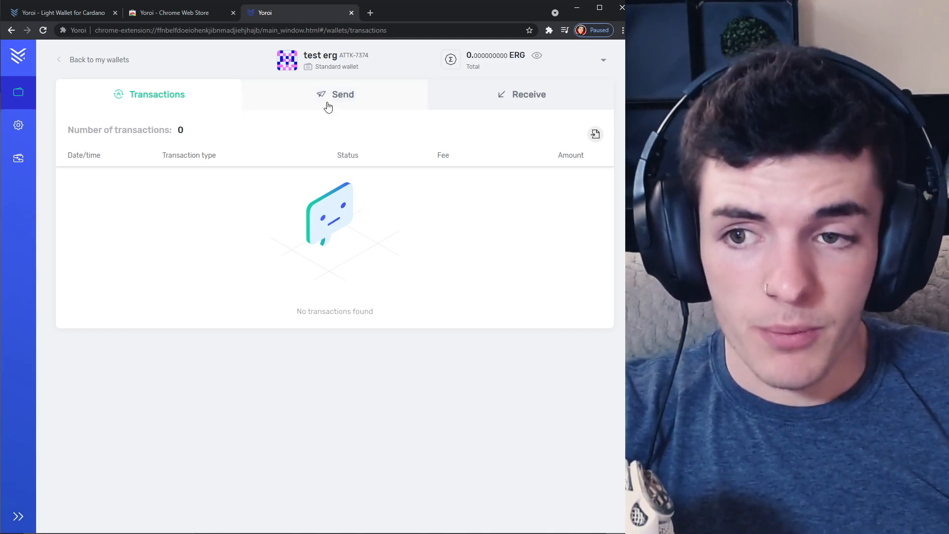
{"action": "mouse_move", "coordinate": [239, 64]}
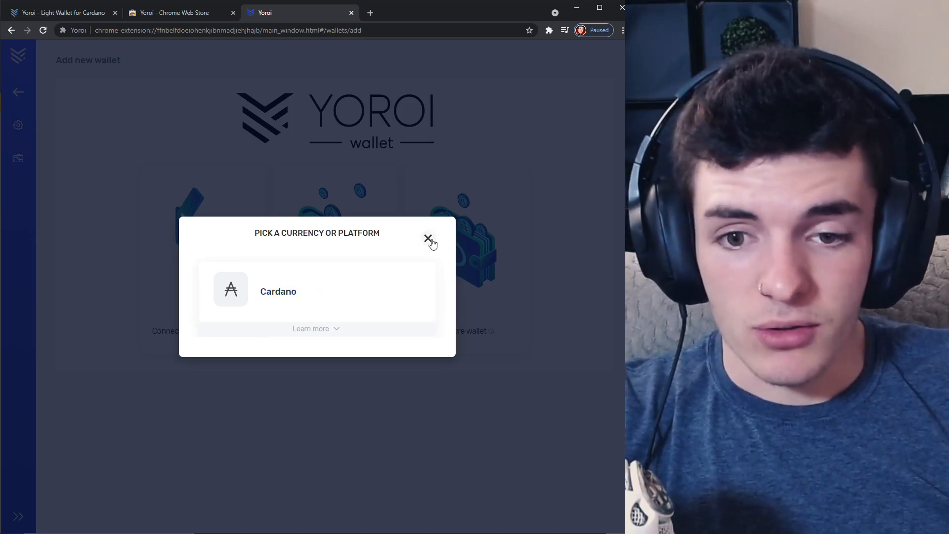
Close the currency picker and show My wallets listing test jack (ADA) and test erg (ERG).
{"action": "left_click", "coordinate": [428, 237]}
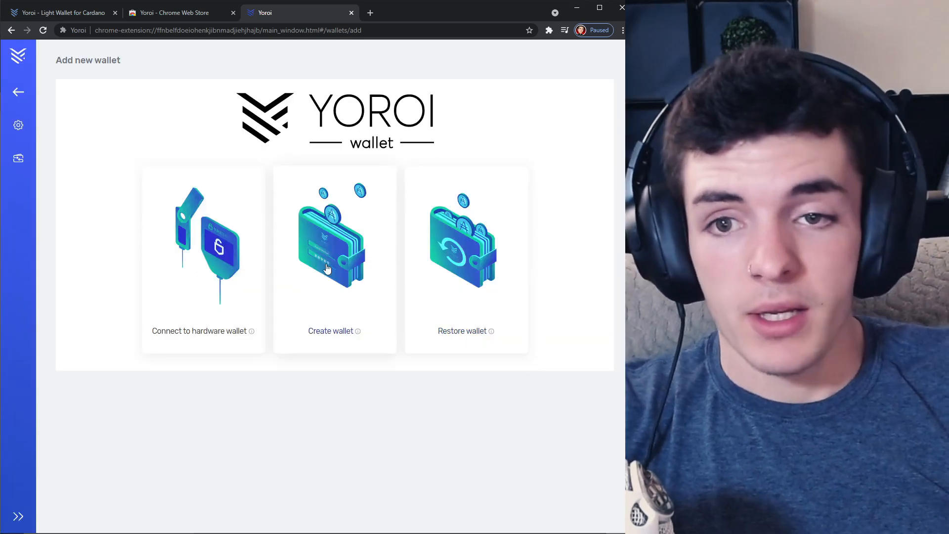
{"action": "left_click", "coordinate": [18, 92]}
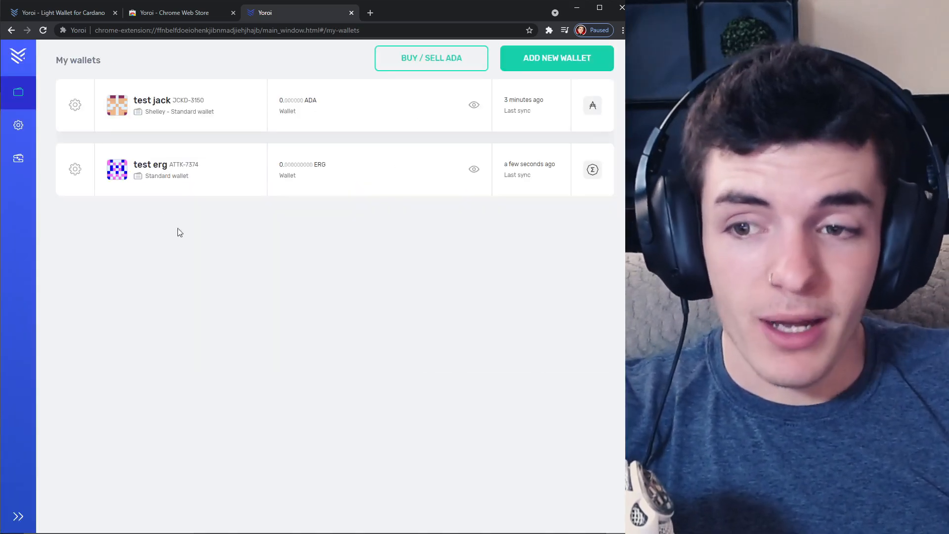
{"action": "mouse_move", "coordinate": [195, 255]}
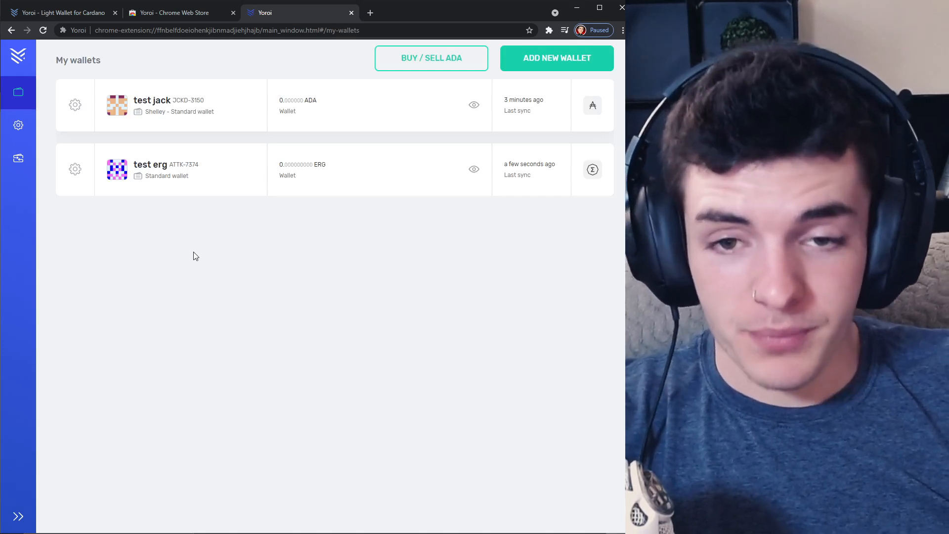
{"action": "mouse_move", "coordinate": [221, 249]}
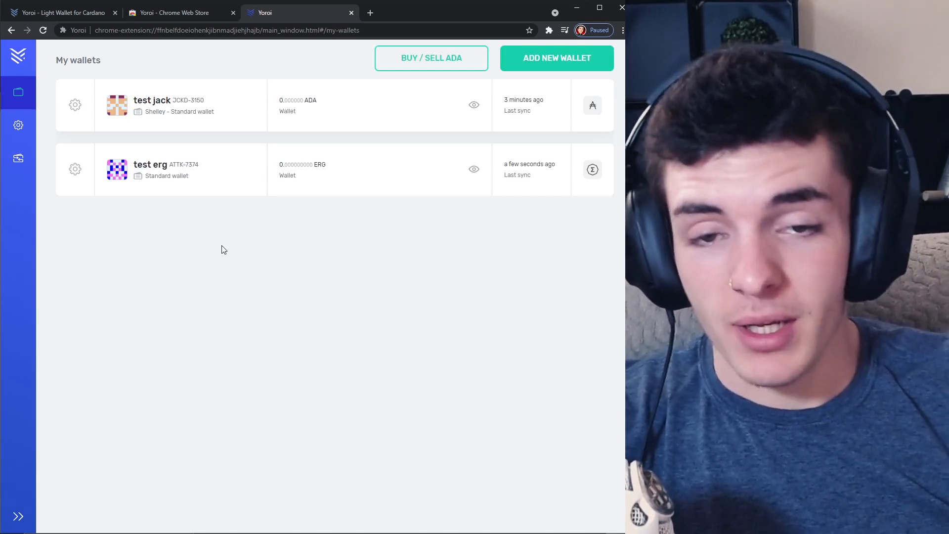